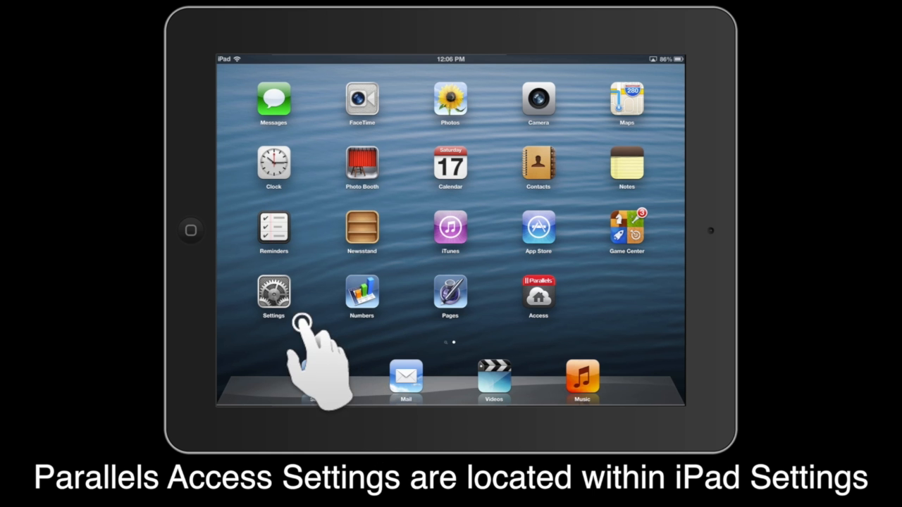
Launch Settings from the home screen and scroll the sidebar toward the Access entry
{"action": "left_click", "coordinate": [273, 291]}
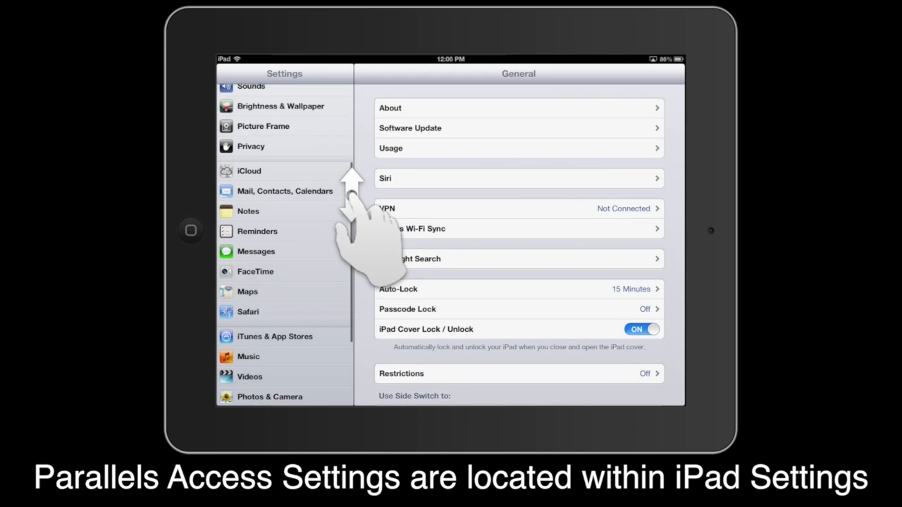
{"action": "scroll", "scroll_direction": "down", "scroll_amount": 3}
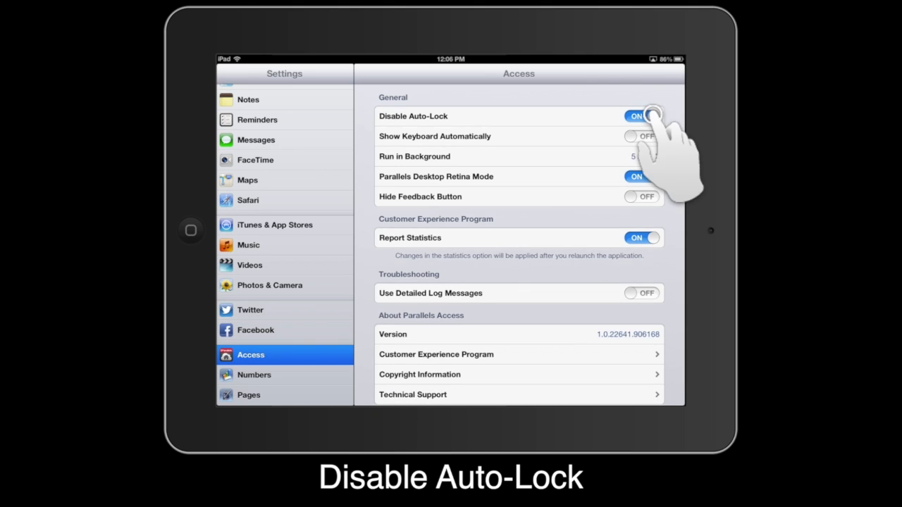
{"action": "left_click", "coordinate": [640, 115]}
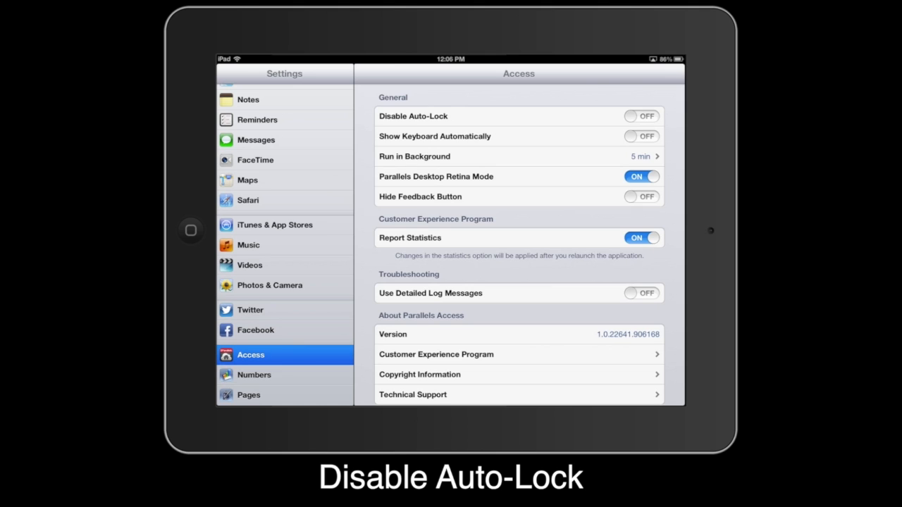
{"action": "left_click", "coordinate": [640, 115]}
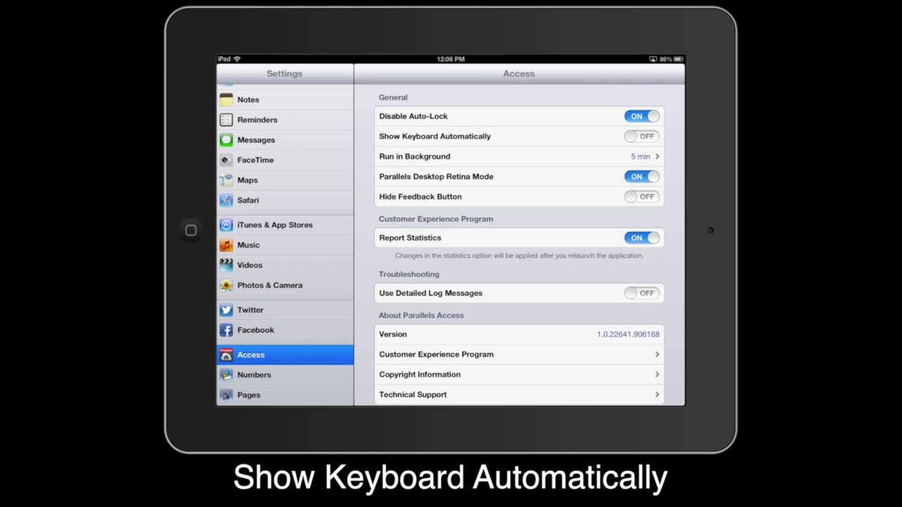
{"action": "left_click", "coordinate": [639, 135]}
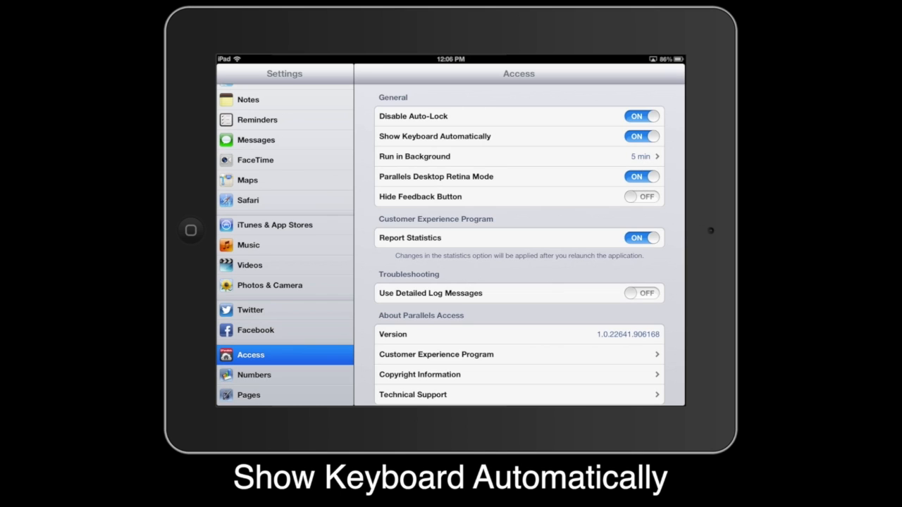
{"action": "left_click", "coordinate": [639, 136]}
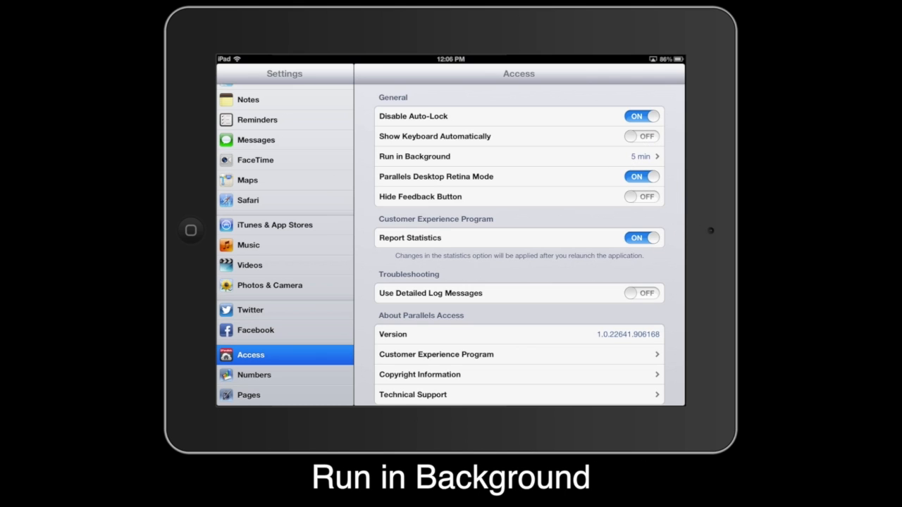
{"action": "left_click", "coordinate": [519, 155]}
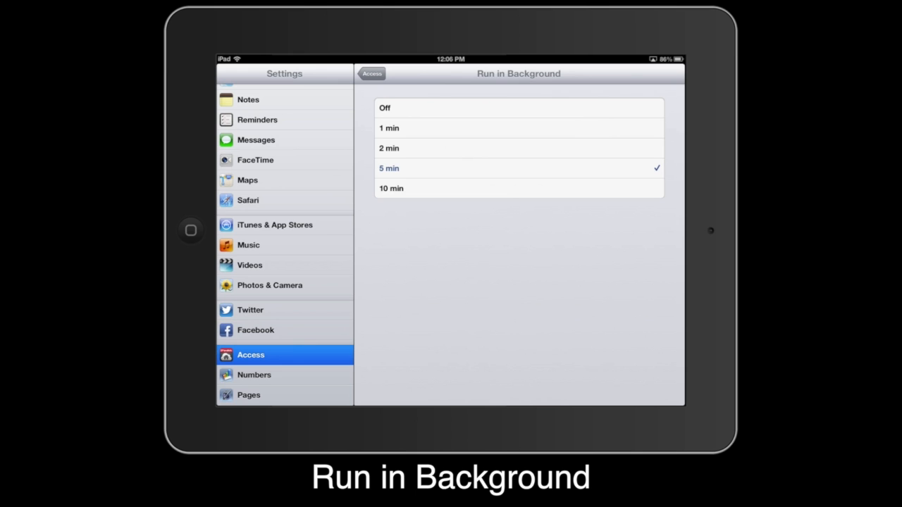
{"action": "left_click", "coordinate": [372, 74]}
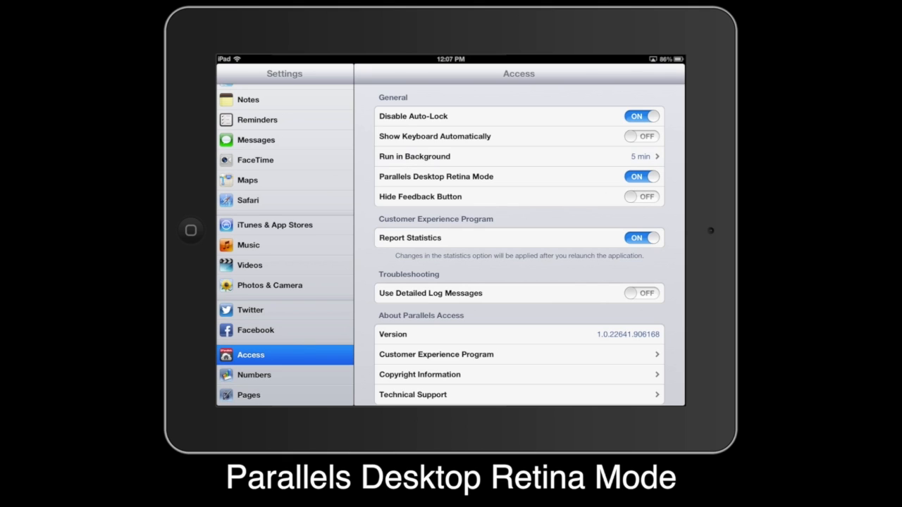
{"action": "left_click", "coordinate": [641, 176]}
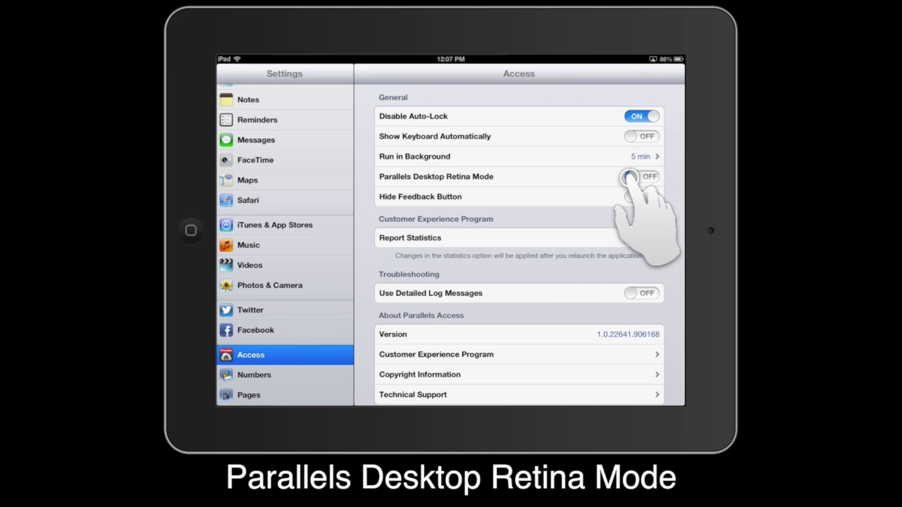
{"action": "left_click", "coordinate": [640, 178]}
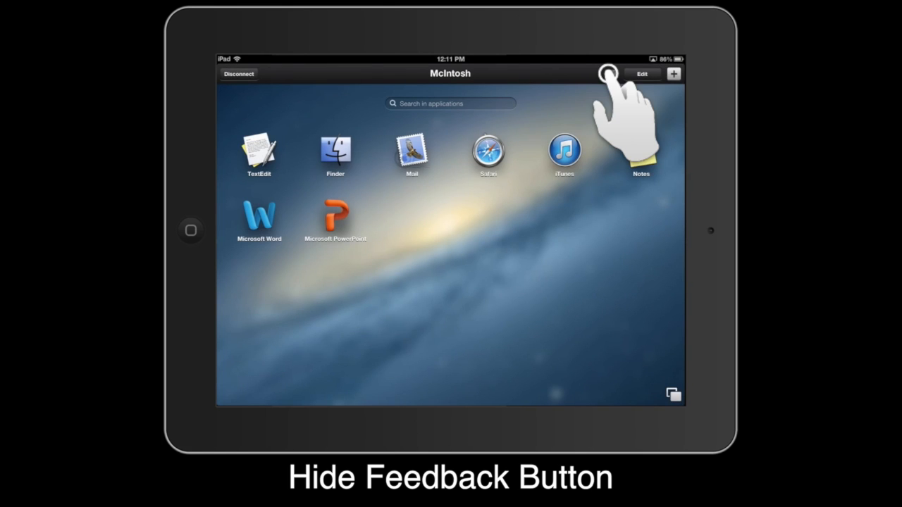
Use the feedback button in the Mcintosh app launcher's top bar
{"action": "left_click", "coordinate": [607, 73]}
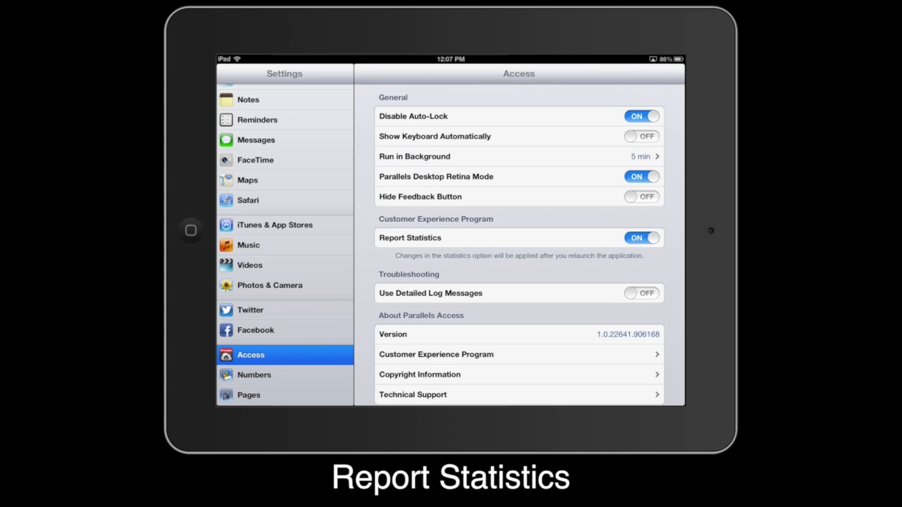
{"action": "left_click", "coordinate": [641, 237]}
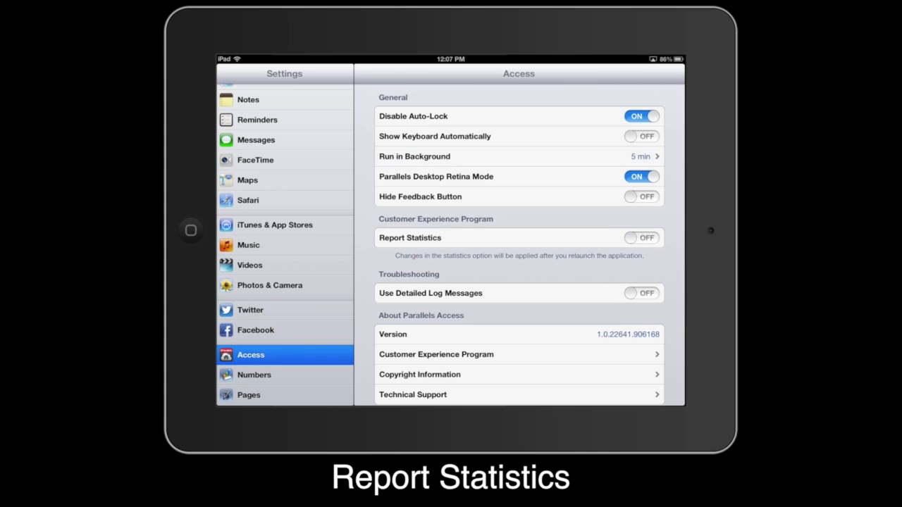
{"action": "left_click", "coordinate": [640, 237]}
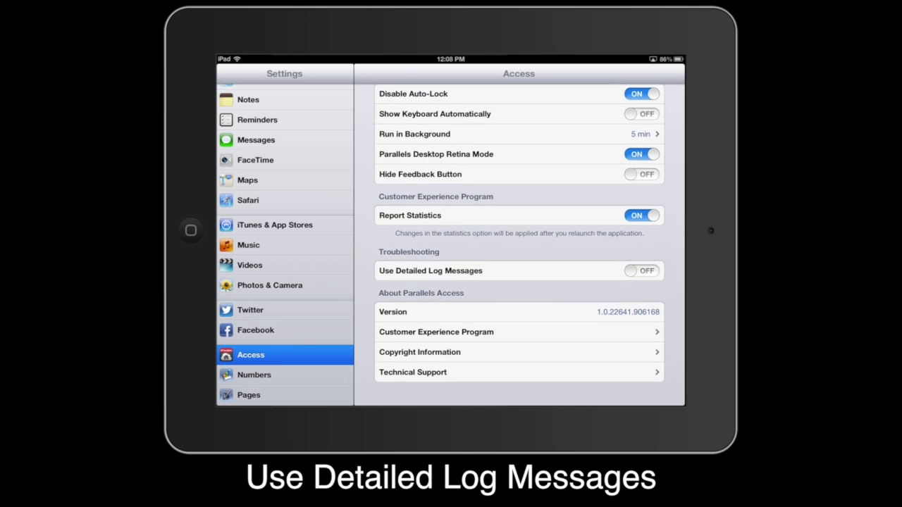
Switch on Use Detailed Log Messages under Troubleshooting
{"action": "left_click", "coordinate": [640, 270]}
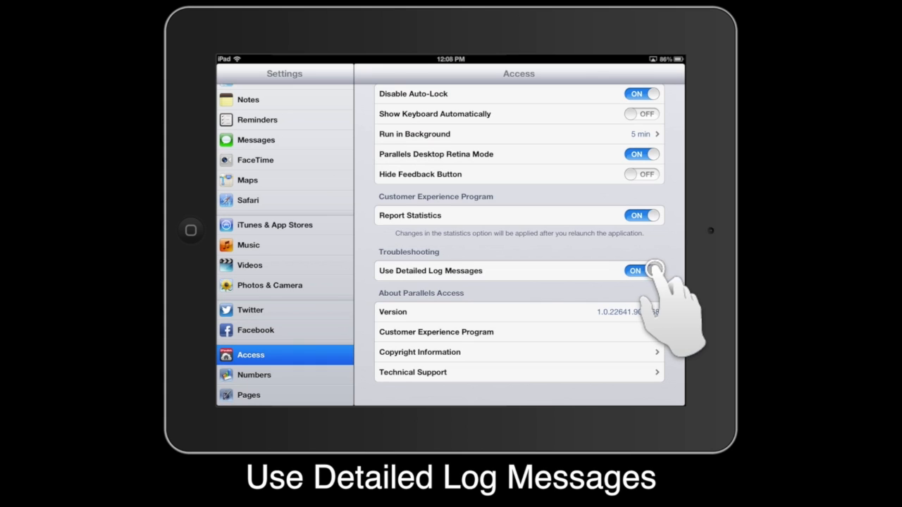